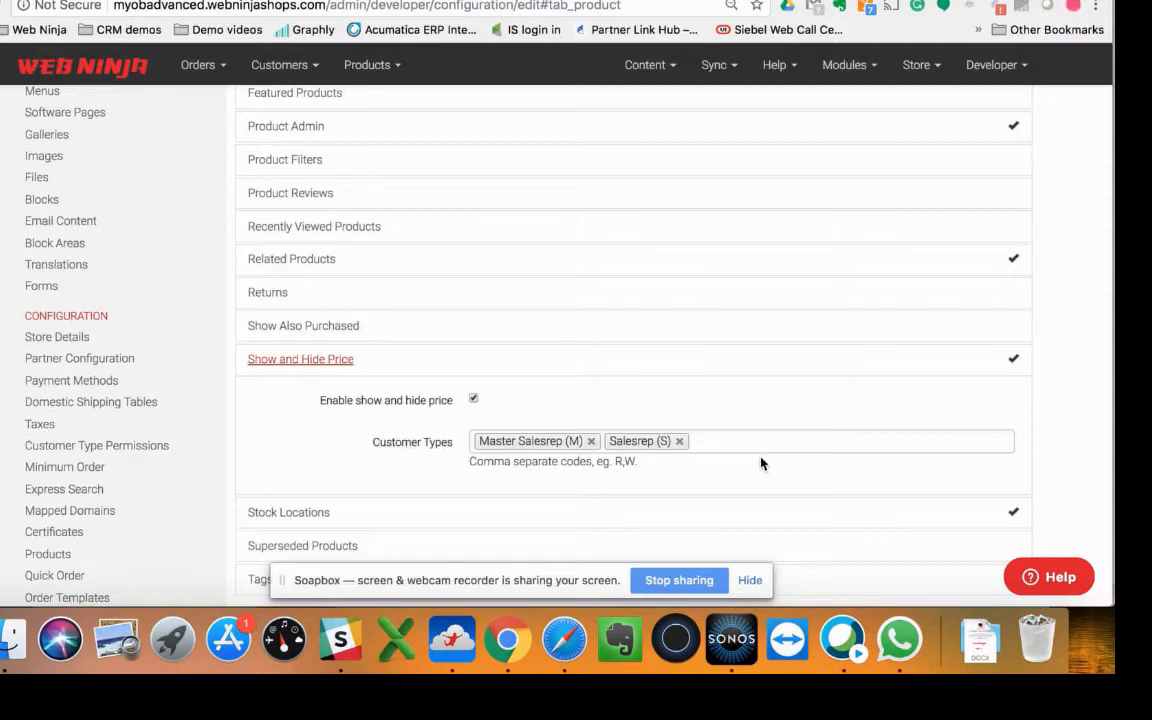
{"action": "mouse_move", "coordinate": [492, 488]}
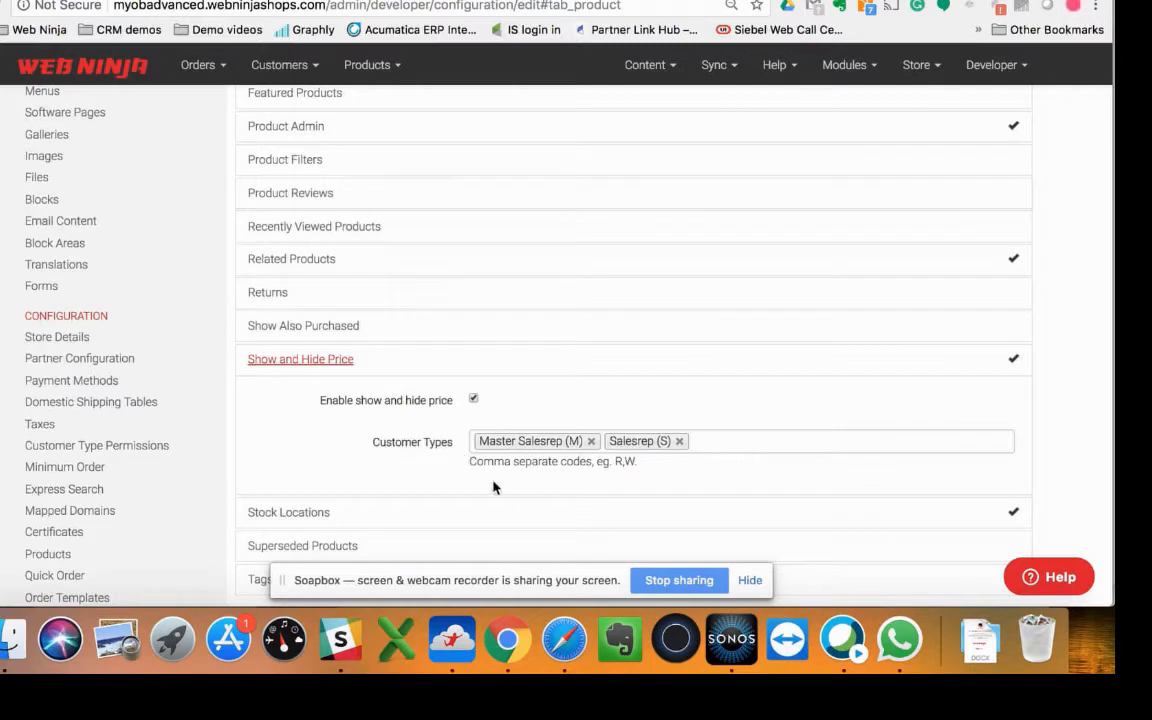
{"action": "mouse_move", "coordinate": [548, 456]}
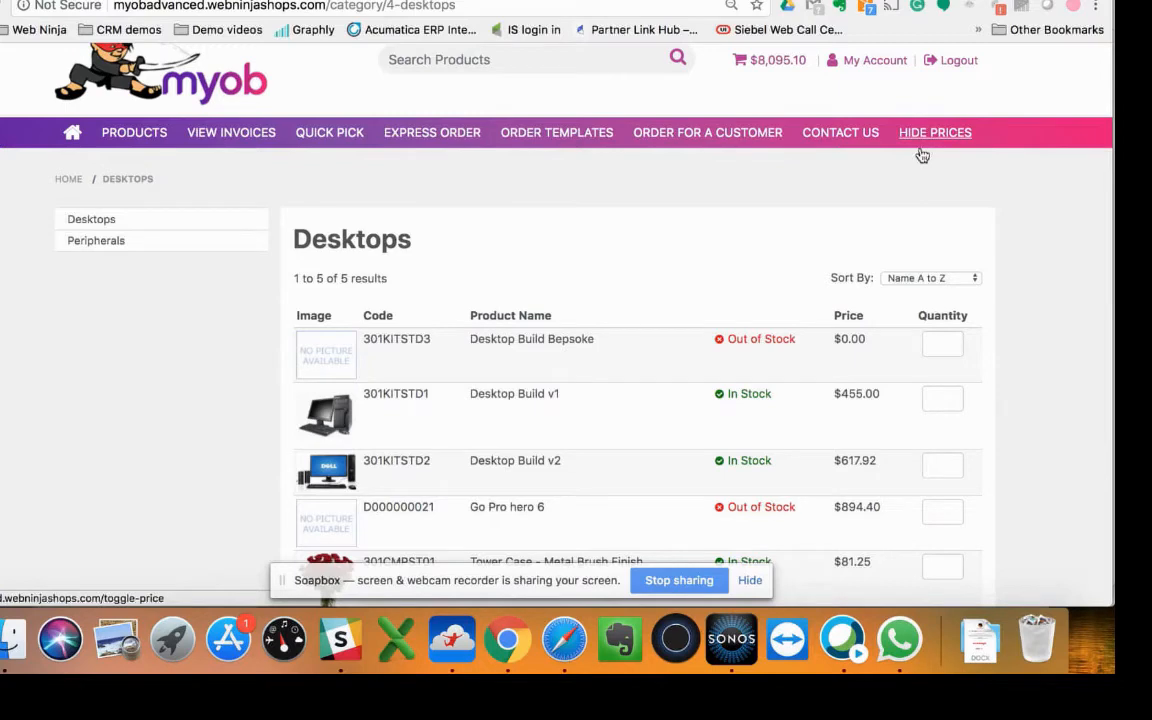
Step: Scroll down the Desktops category listing with prices hidden
{"action": "scroll", "scroll_direction": "down", "scroll_amount": 3}
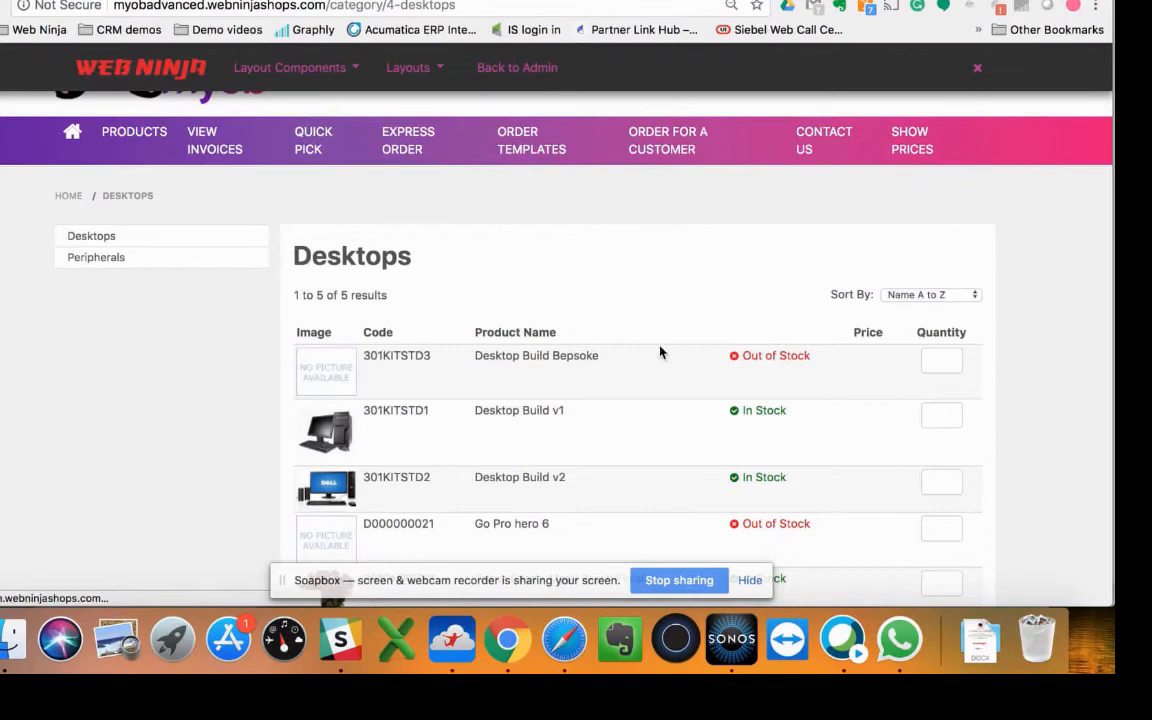
{"action": "scroll", "scroll_direction": "down", "scroll_amount": 3}
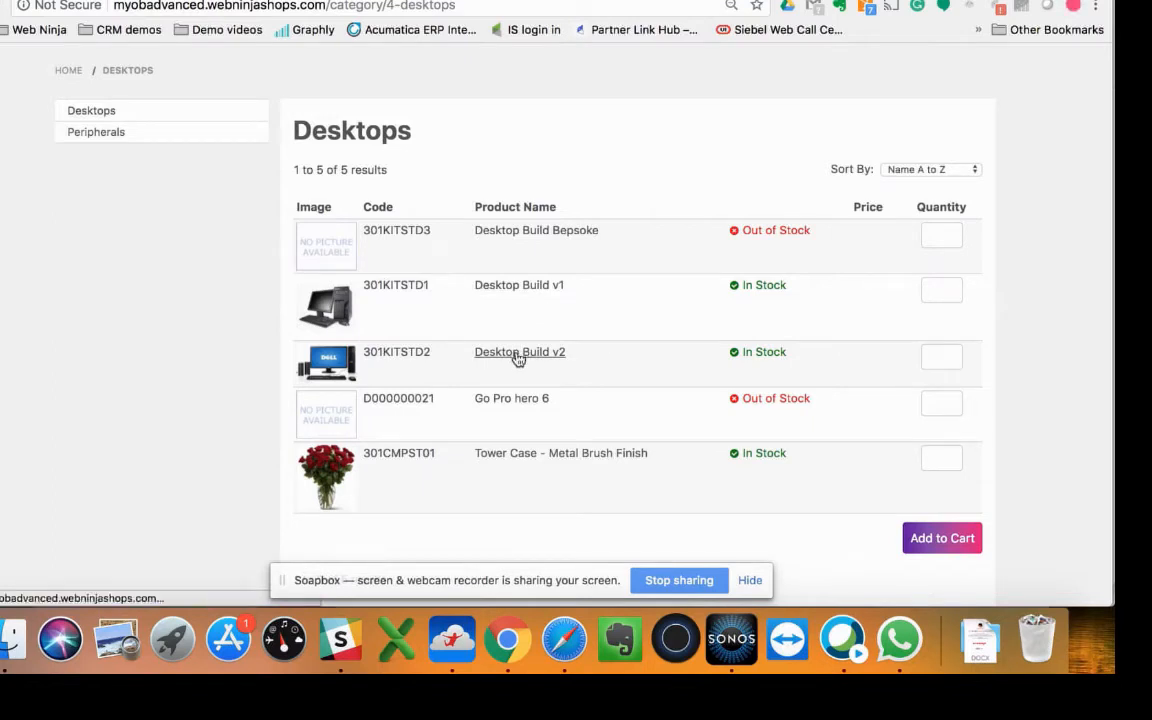
Step: View the Desktop Build v2 product page and restore its $617.92 price via Show Prices
{"action": "left_click", "coordinate": [520, 352]}
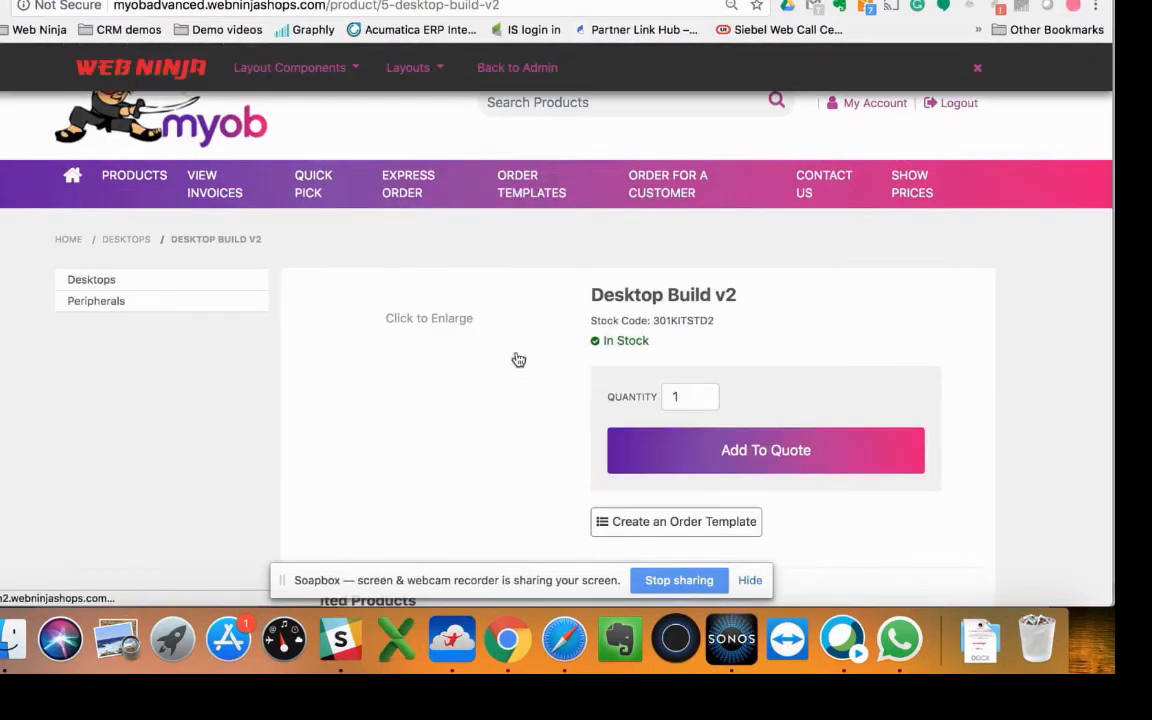
{"action": "scroll", "scroll_direction": "down", "scroll_amount": 3}
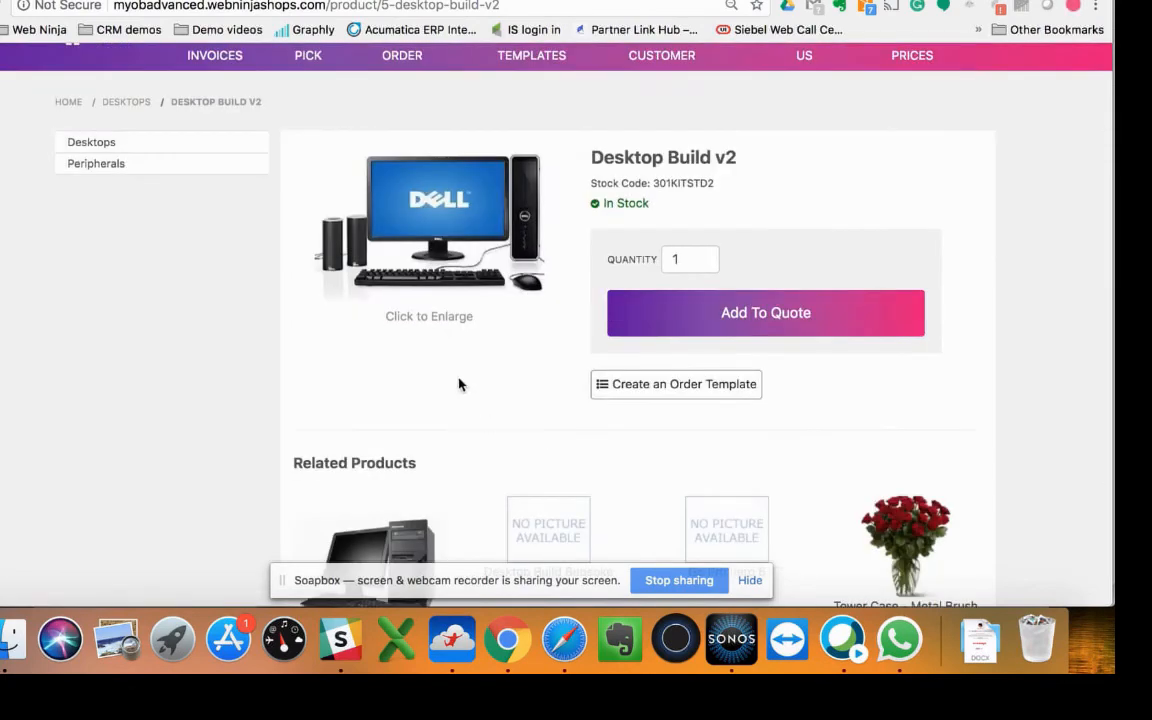
{"action": "mouse_move", "coordinate": [476, 380]}
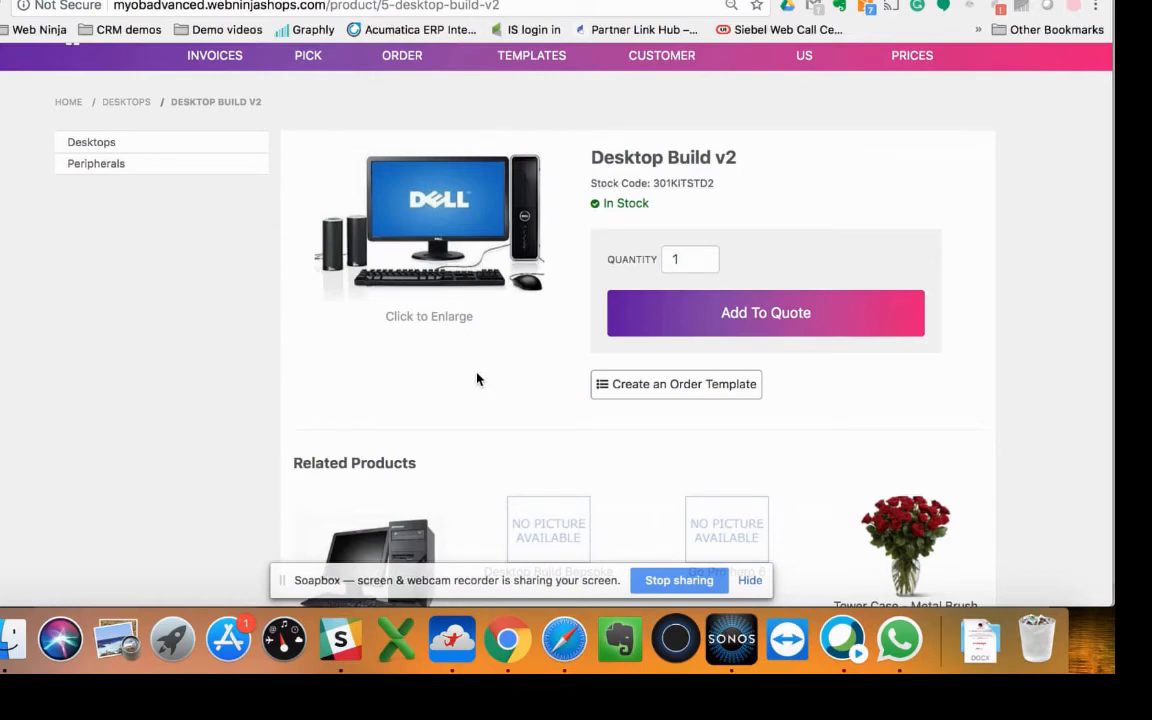
{"action": "mouse_move", "coordinate": [656, 214]}
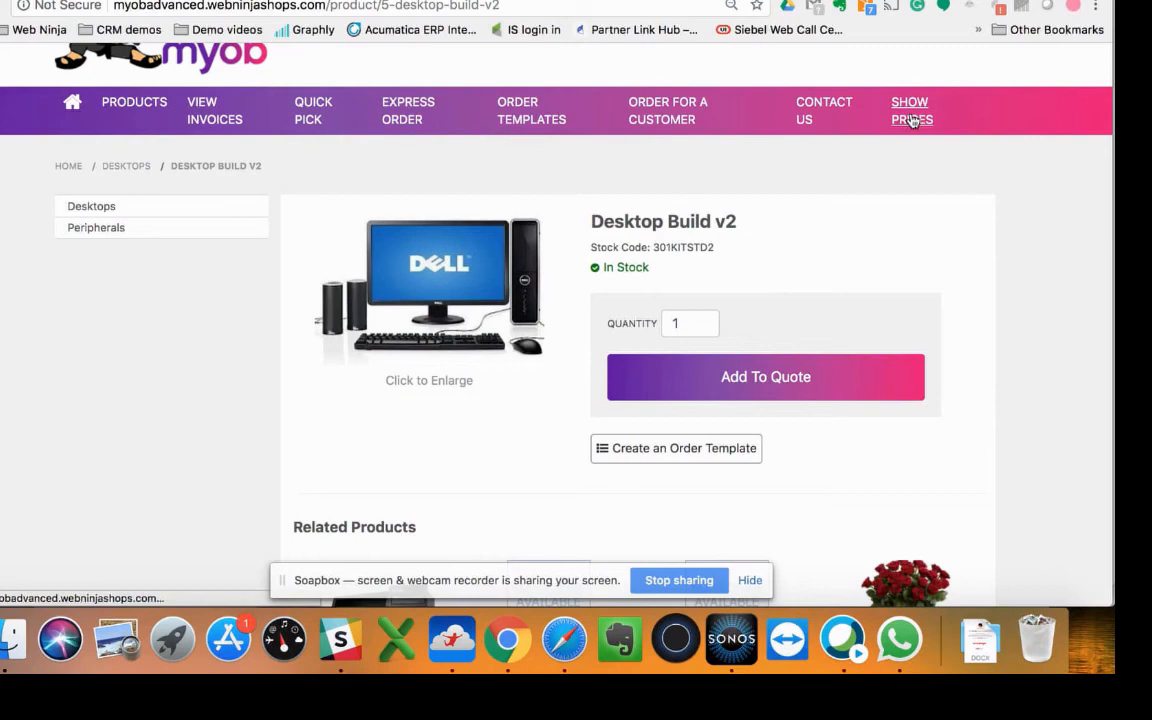
{"action": "left_click", "coordinate": [912, 110]}
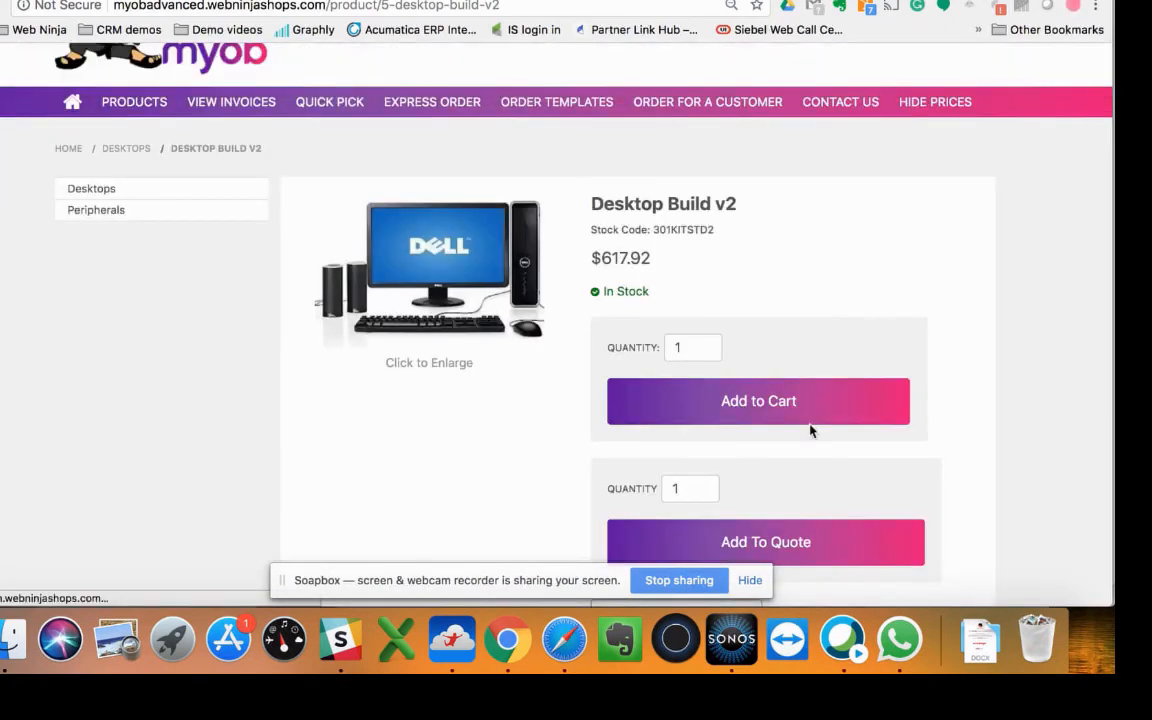